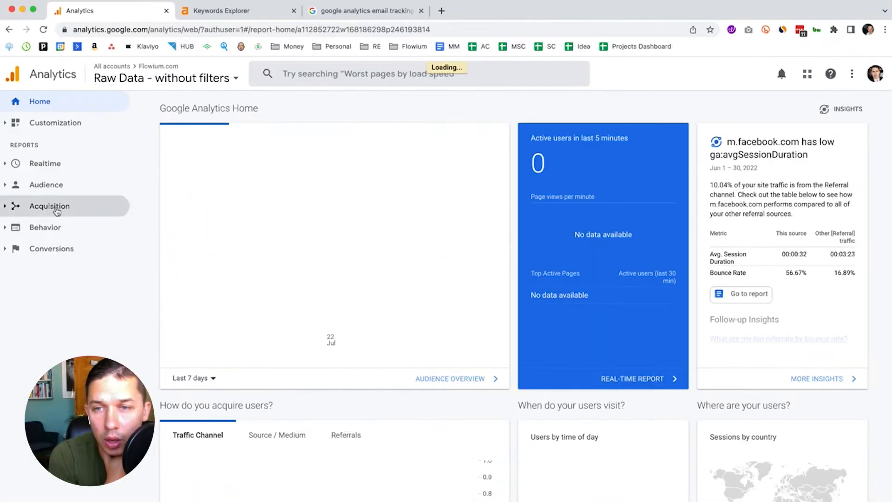
Show the Acquisition overview's channel table with (Other) and Email traffic.
click(49, 206)
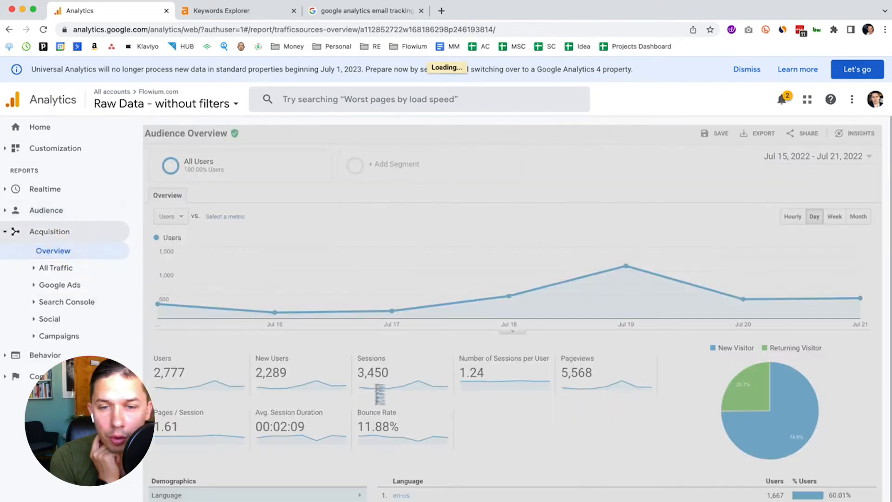
scroll(down, 3)
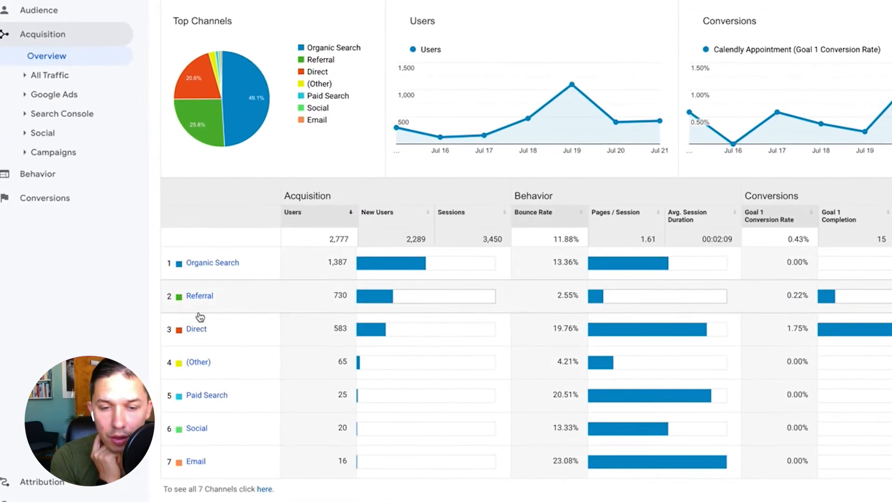
mouse_move(207, 236)
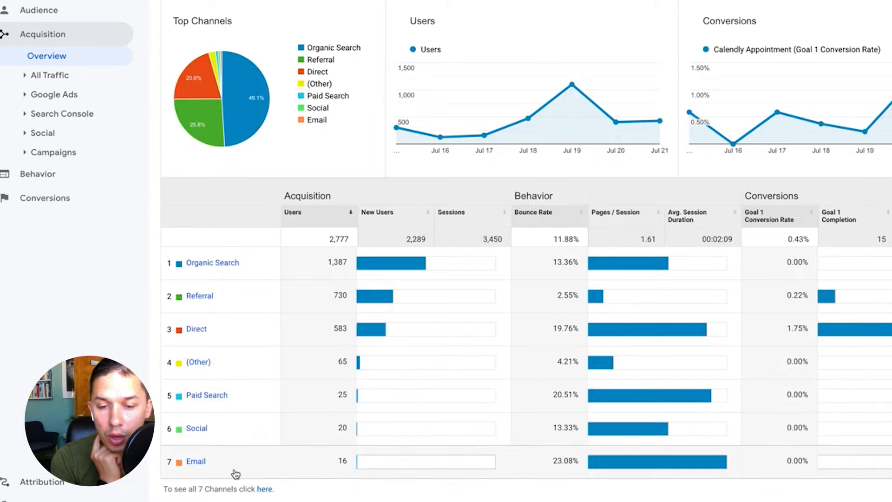
Drill from the Channels report into the sources behind the (Other) channel.
click(50, 75)
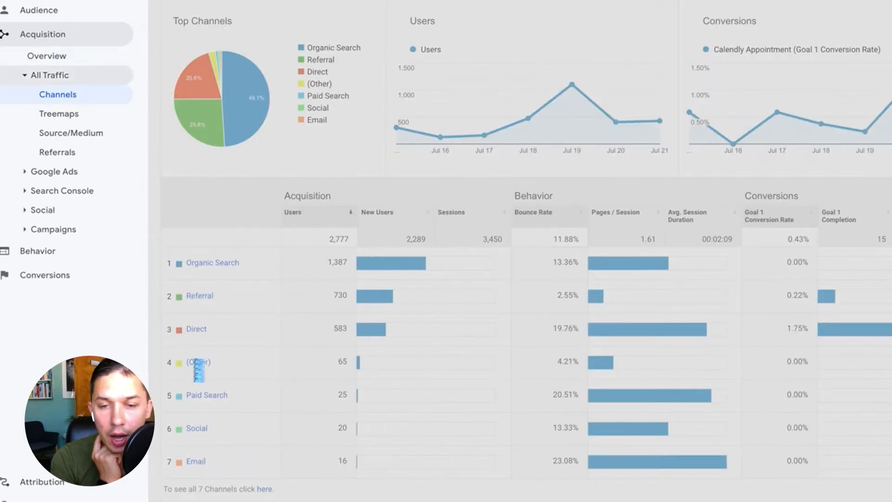
click(198, 362)
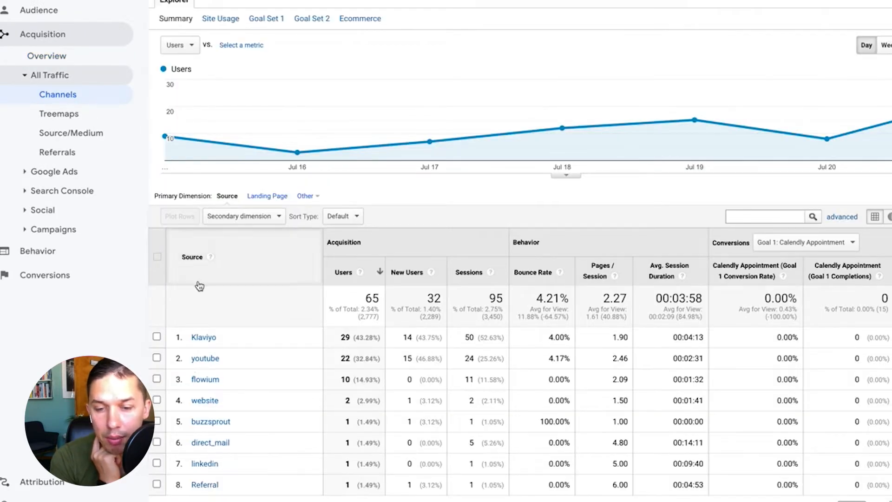
scroll(down, 3)
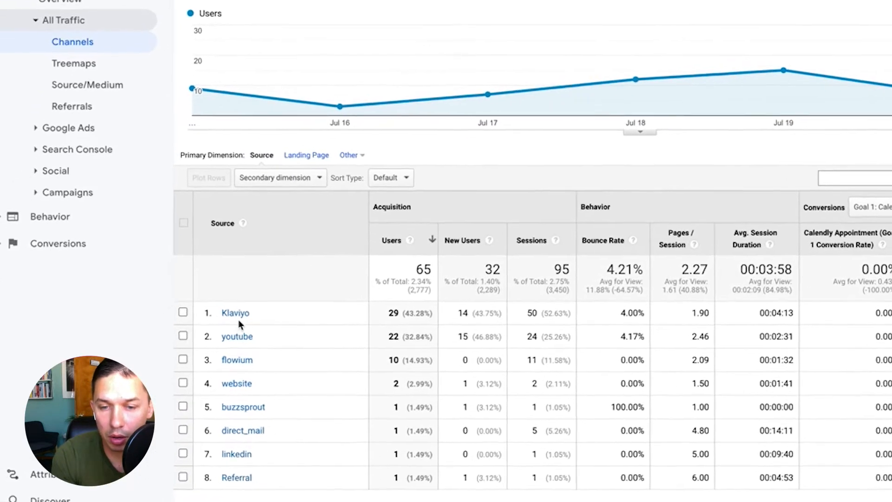
Add a Source / Medium secondary dimension, revealing Klaviyo / campaign and Klaviyo / flow traffic.
click(279, 177)
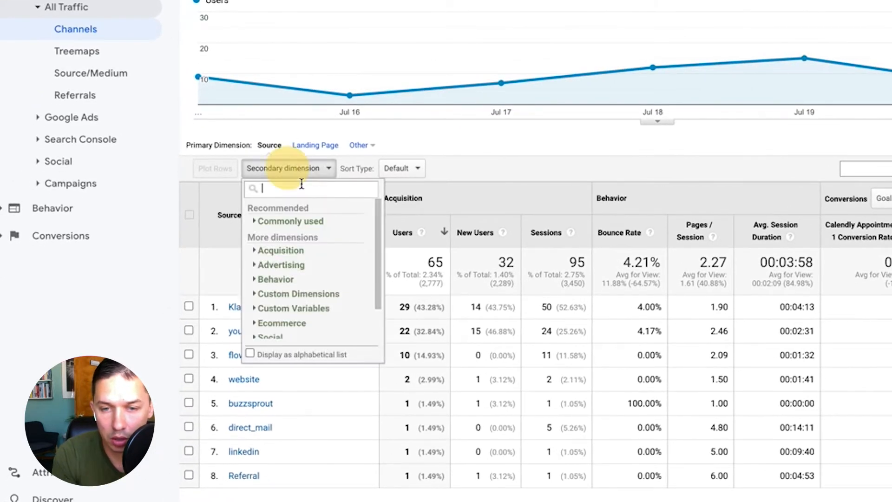
text(sour)
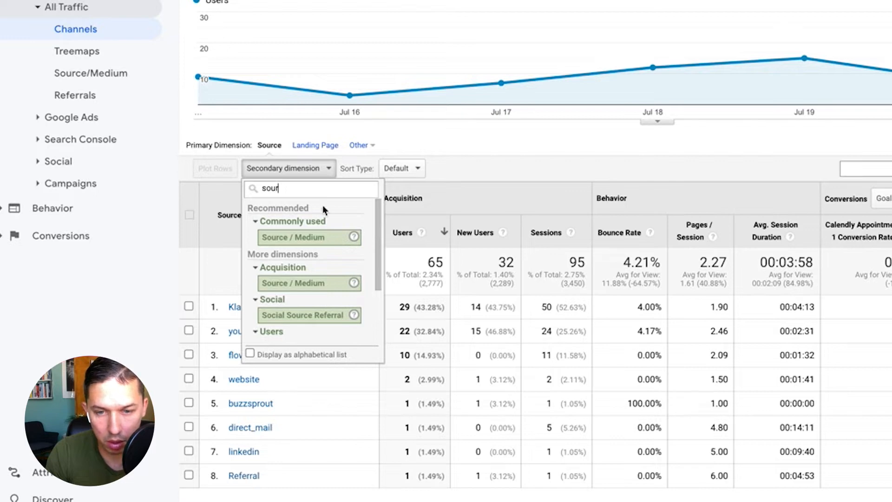
click(292, 237)
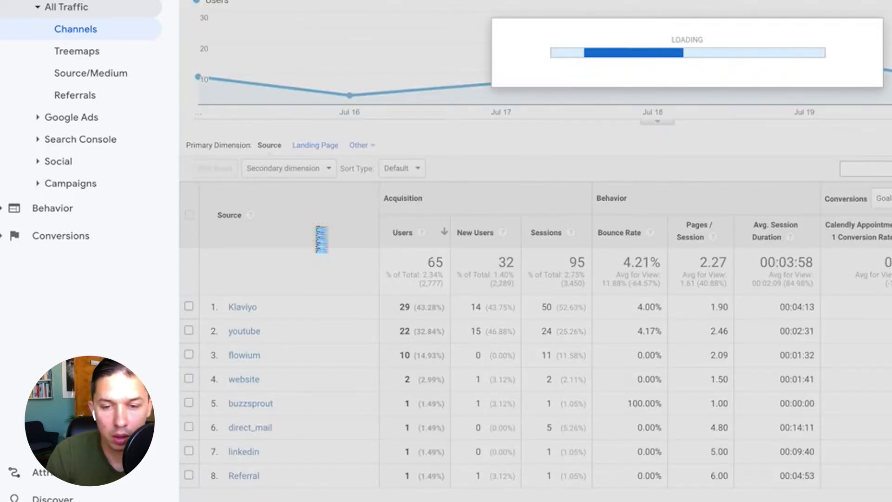
click(287, 168)
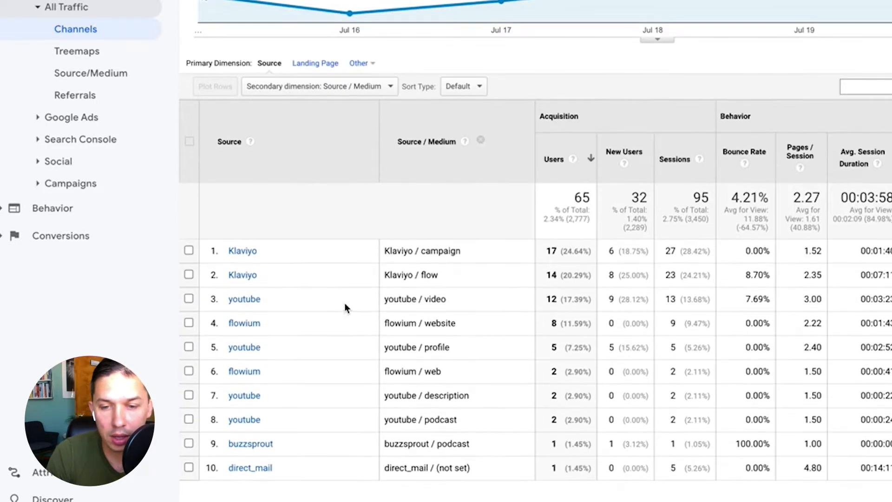
mouse_move(242, 239)
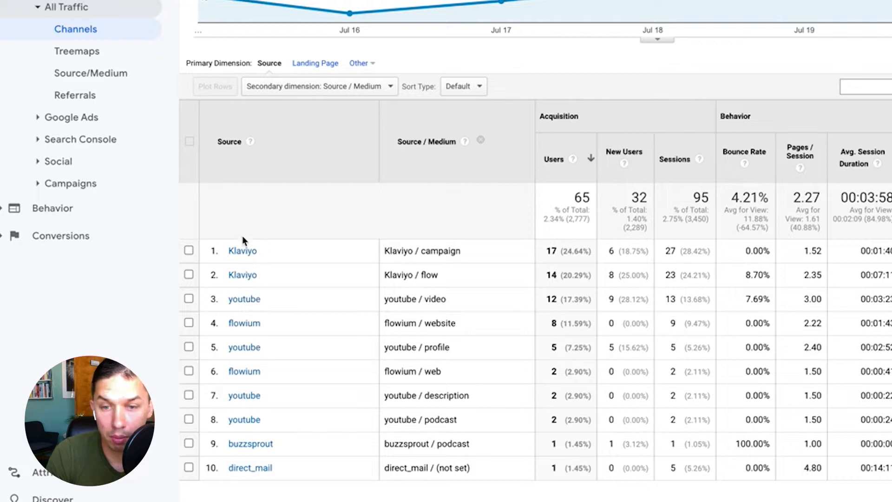
mouse_move(300, 275)
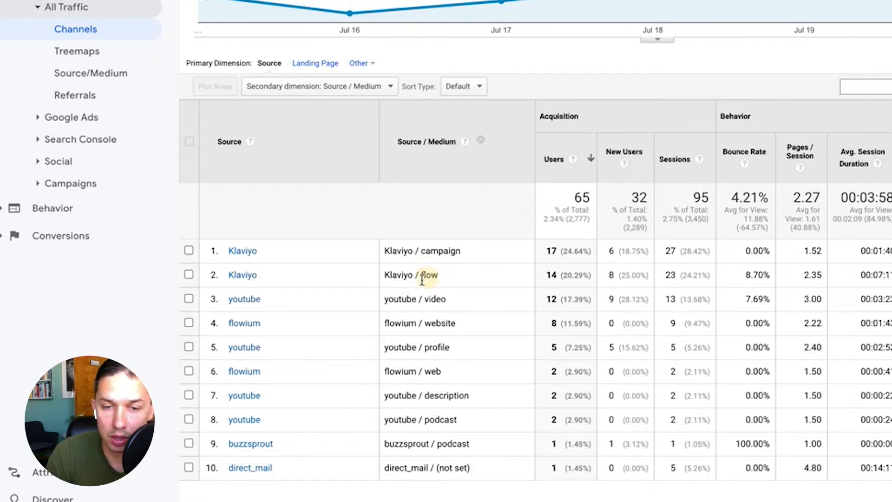
double_click(429, 275)
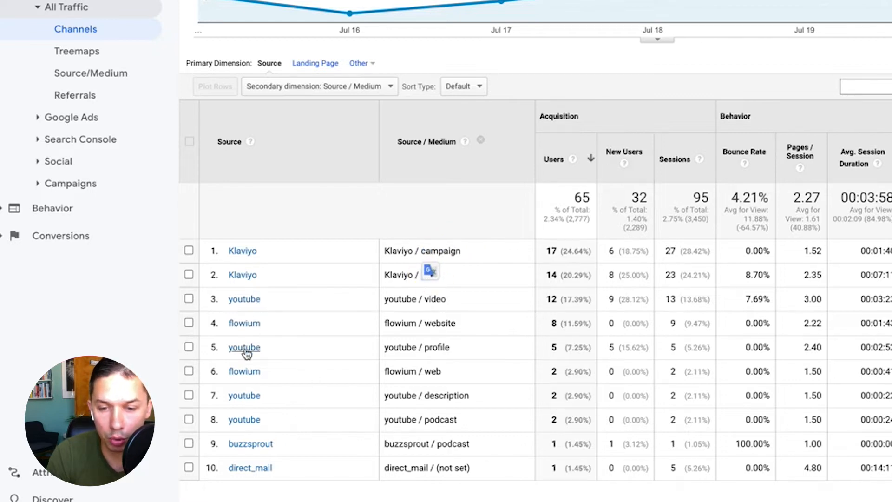
mouse_move(447, 421)
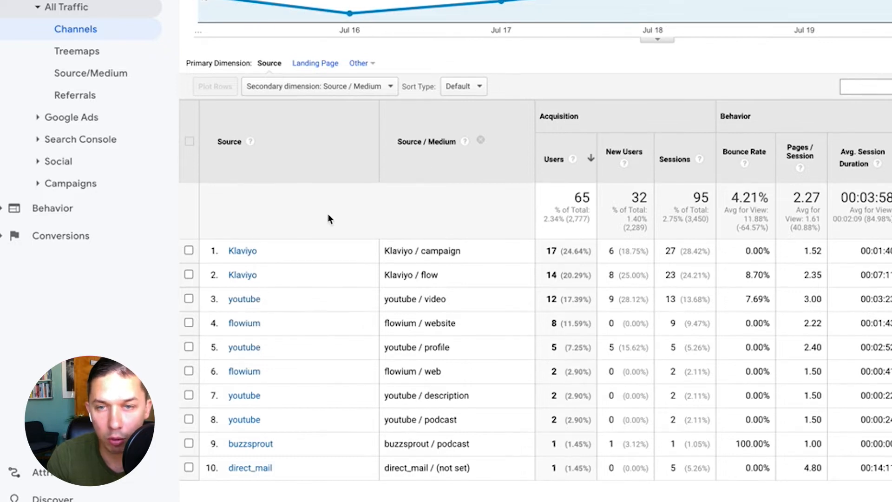
mouse_move(278, 223)
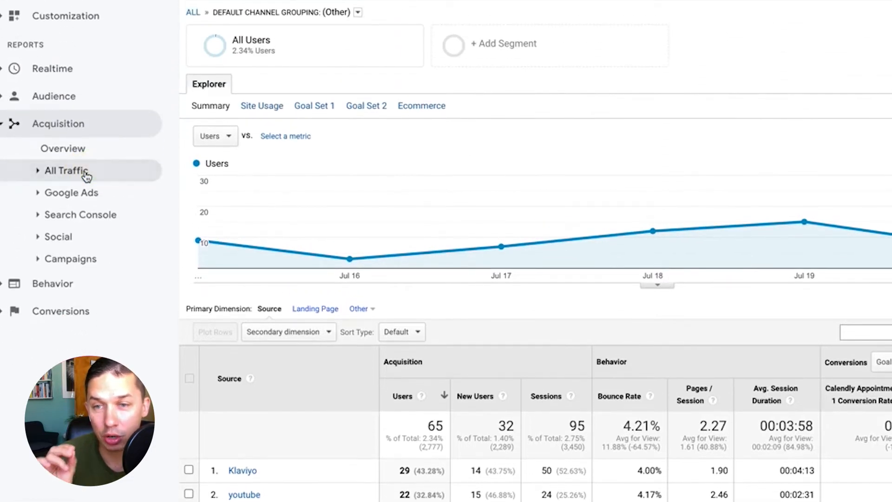
Return to the Acquisition overview's channel table via All Traffic.
click(65, 170)
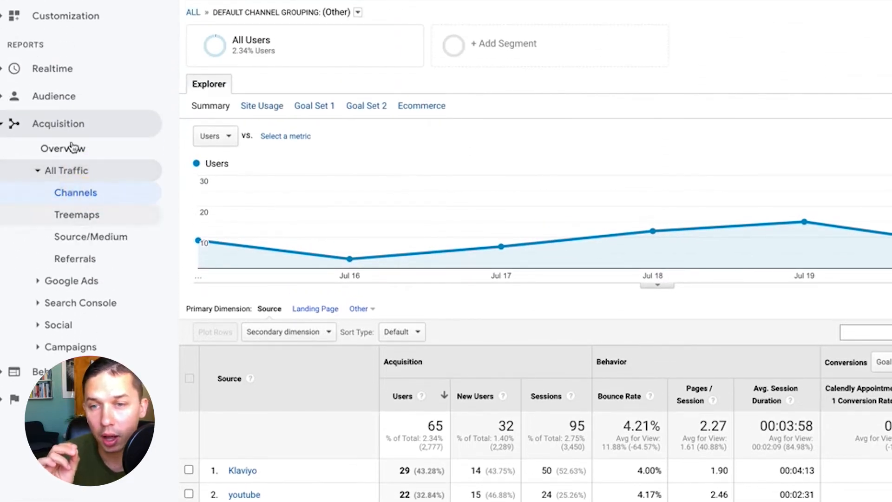
click(62, 148)
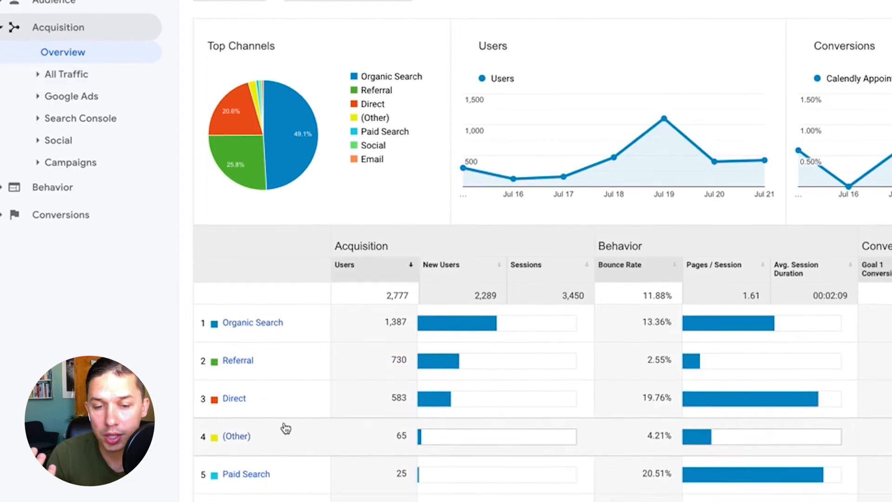
scroll(down, 3)
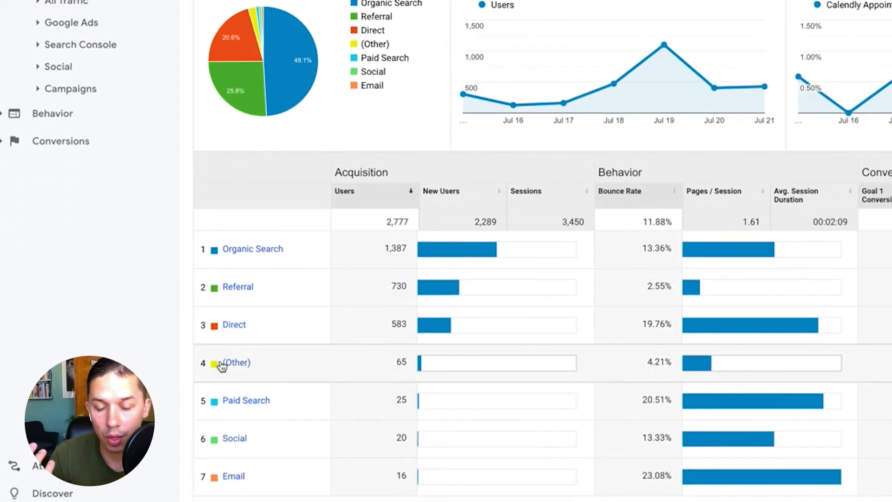
mouse_move(190, 366)
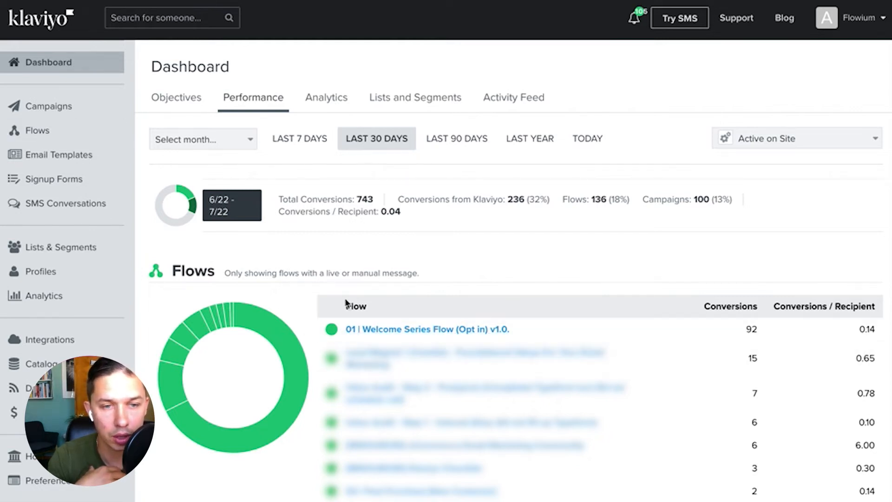
Check the welcome series flow's first email UTM tracking, then go back to the dashboard.
click(426, 328)
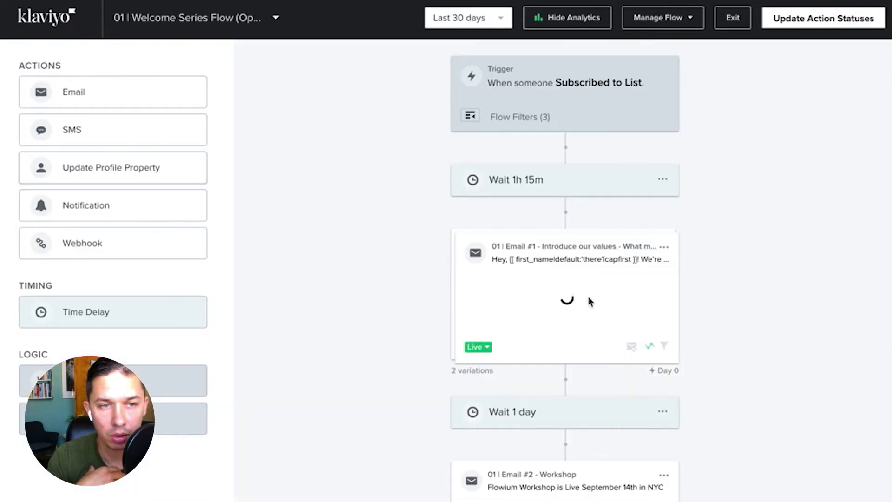
click(563, 253)
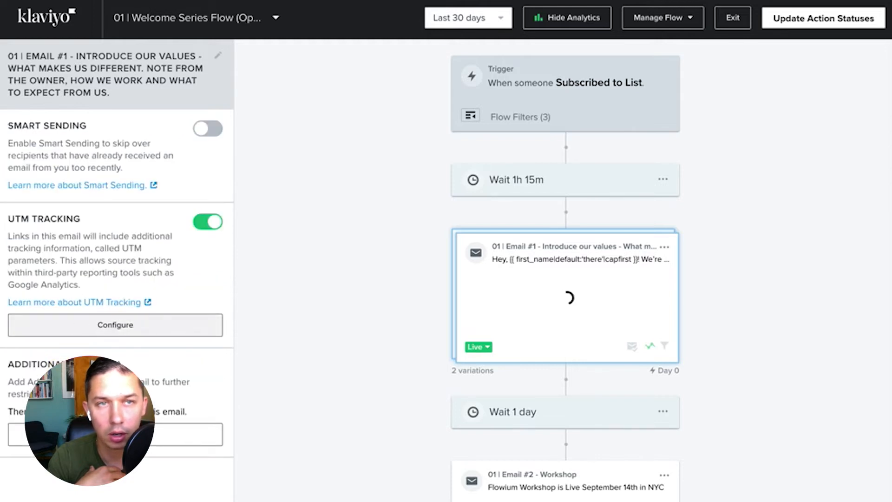
click(115, 325)
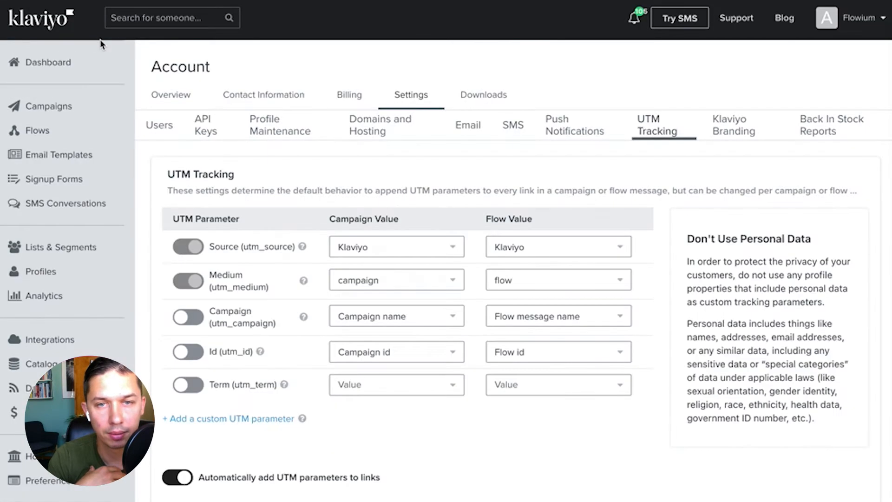
click(49, 63)
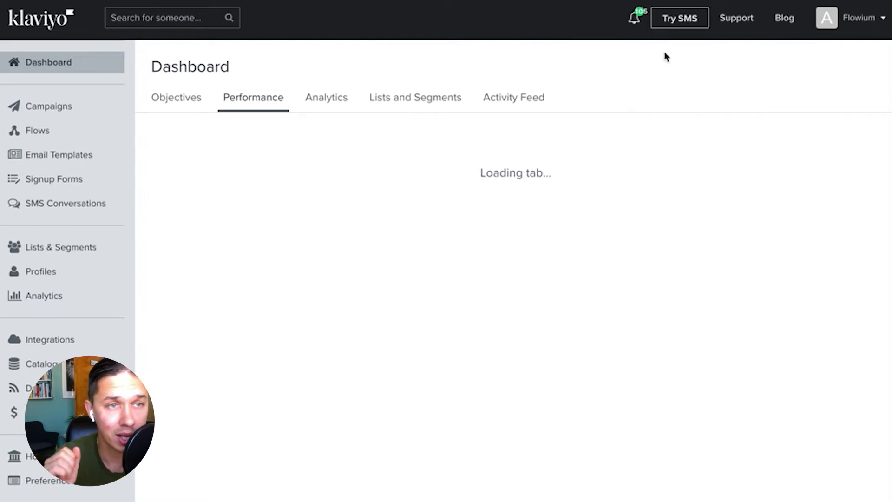
Reach the account Settings area through the account menu.
click(856, 17)
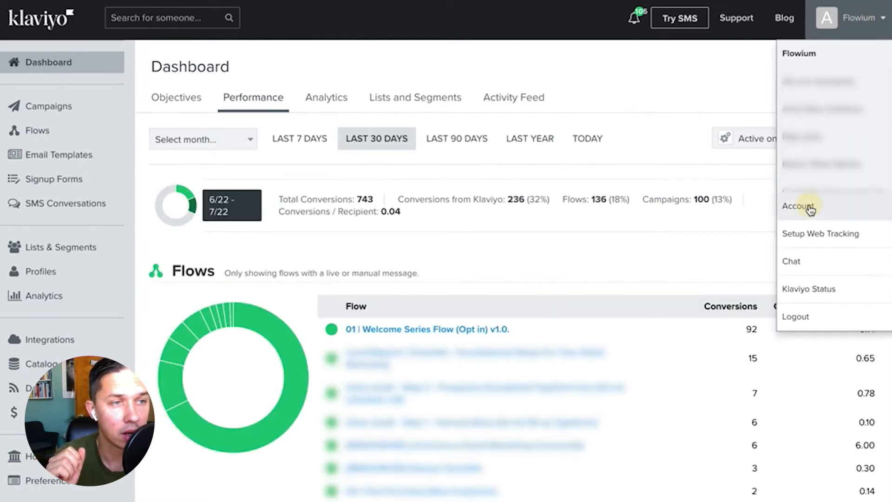
click(796, 206)
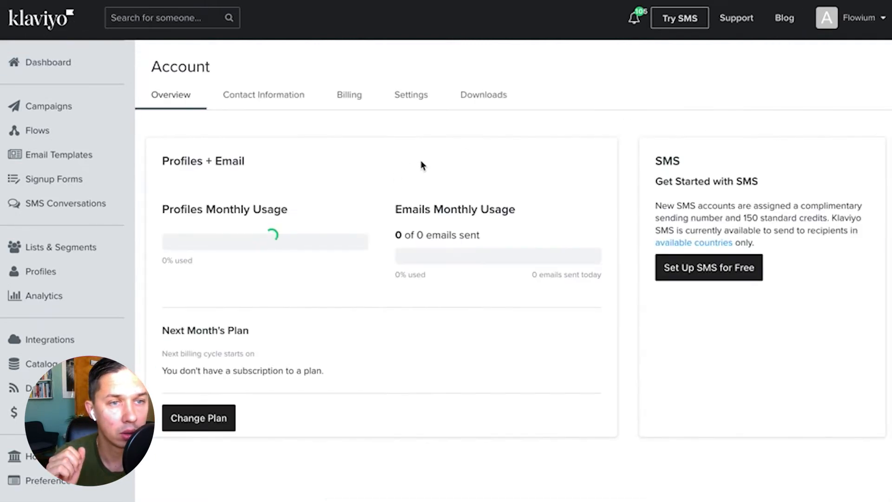
click(411, 95)
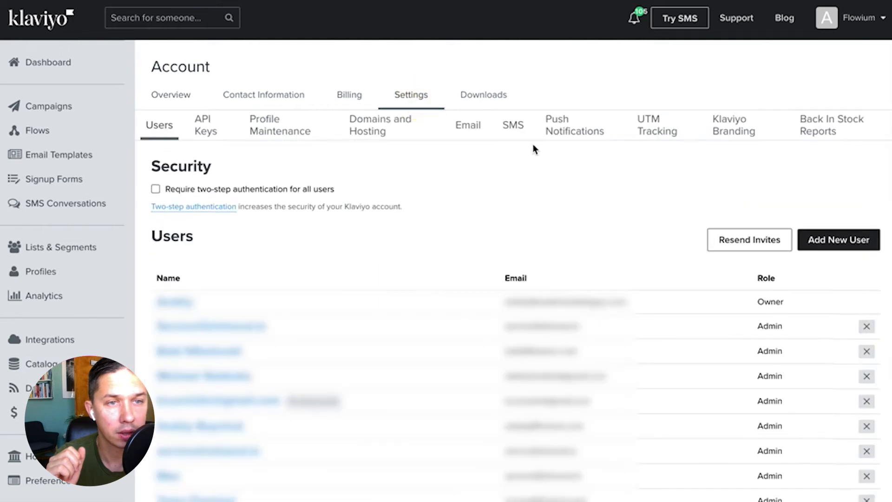
In UTM Tracking settings, set the Medium campaign and flow values to email.
click(657, 124)
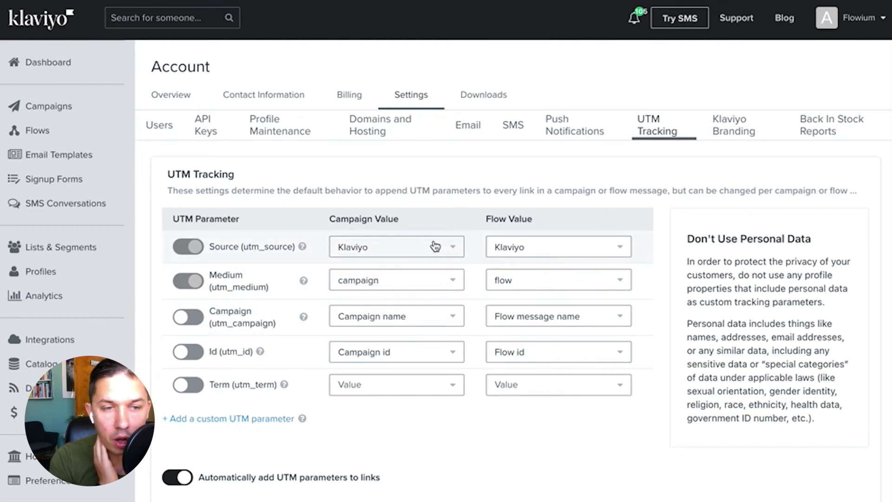
mouse_move(325, 292)
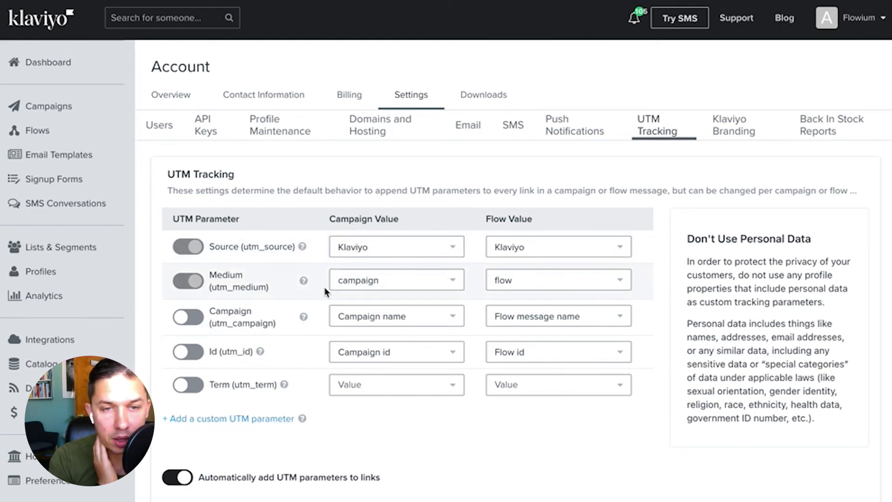
mouse_move(480, 285)
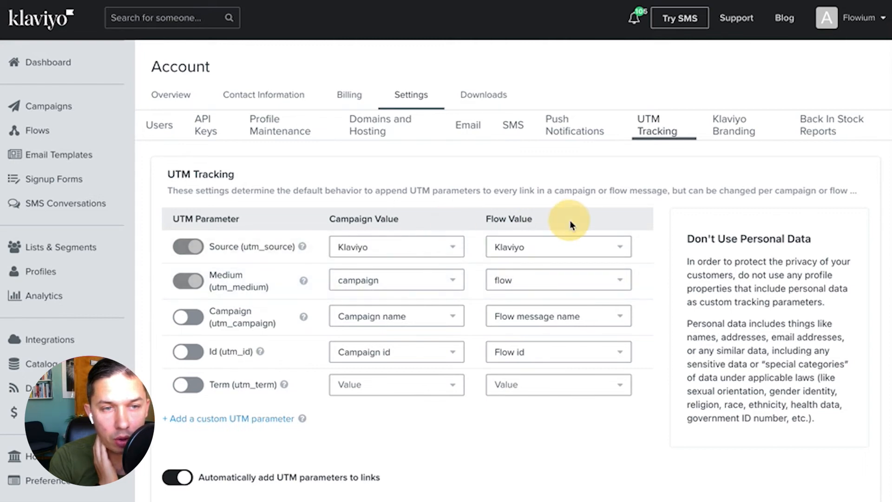
click(395, 280)
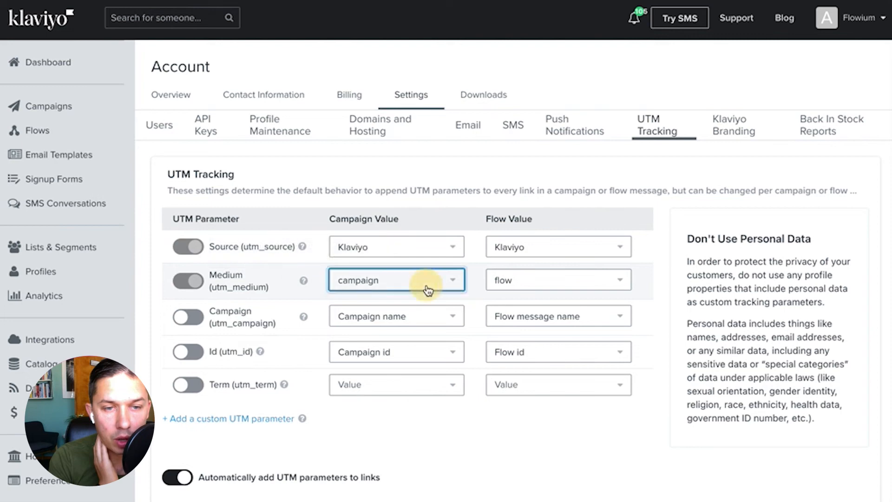
click(558, 280)
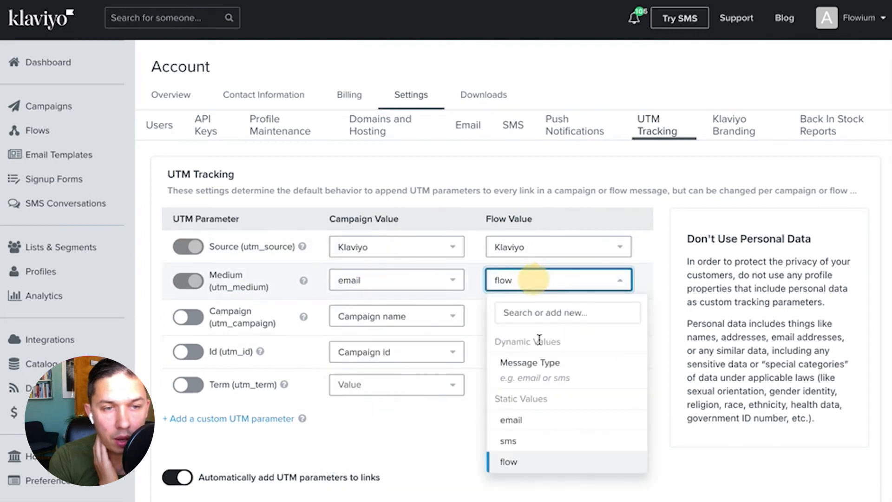
click(510, 420)
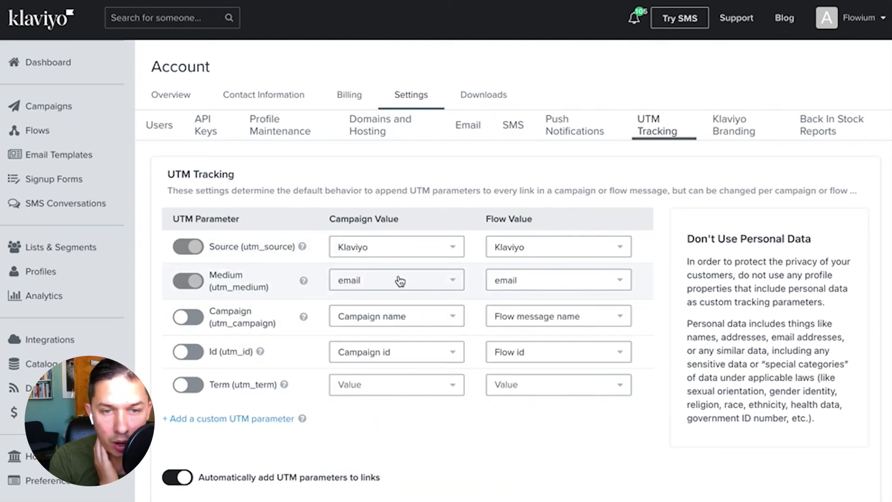
mouse_move(544, 285)
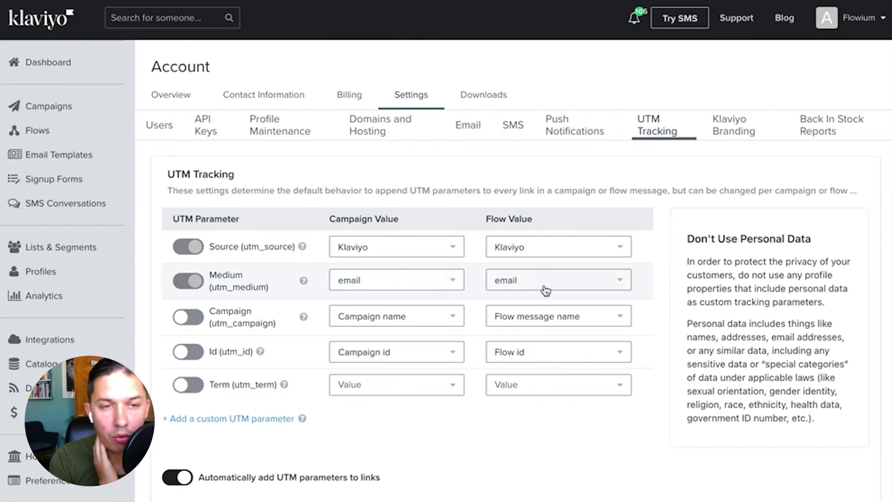
mouse_move(600, 18)
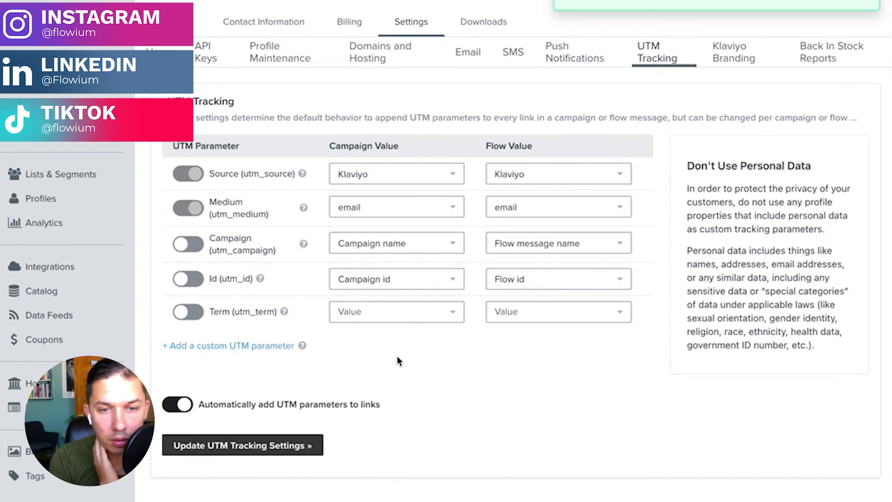
Switch on the Campaign (utm_campaign) parameter in the UTM Tracking table.
click(187, 242)
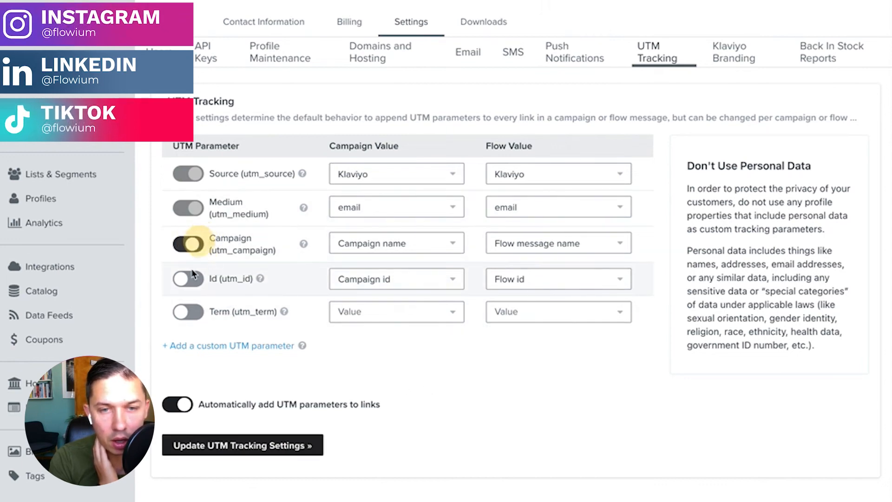
click(188, 243)
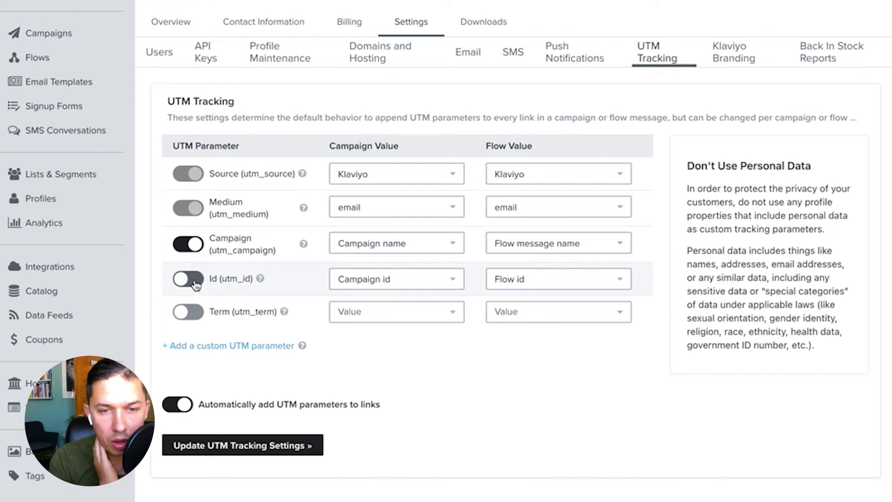
click(187, 278)
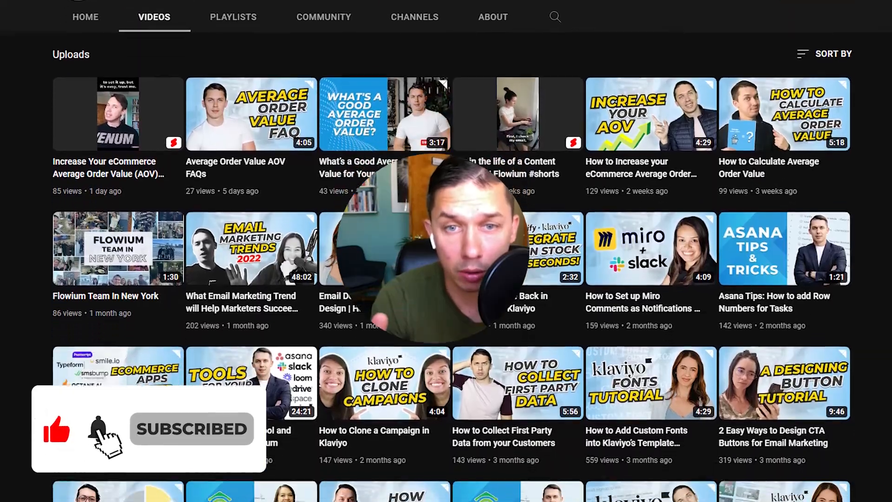
scroll(down, 3)
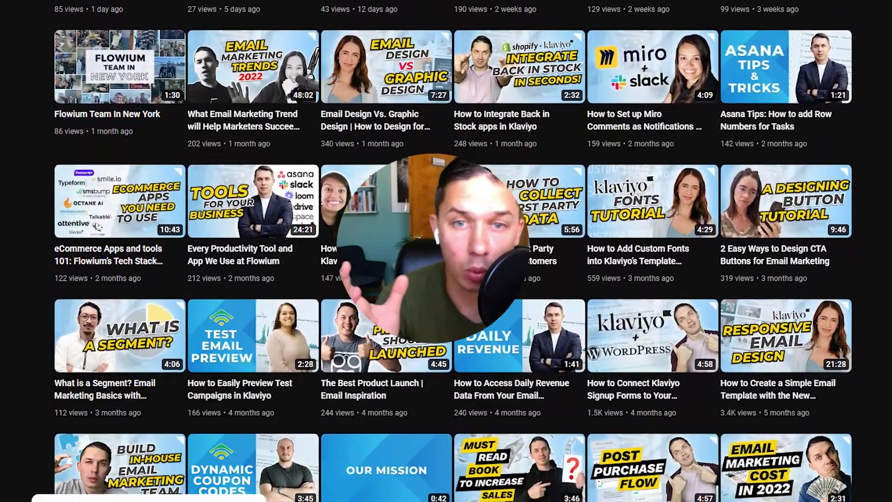
scroll(down, 3)
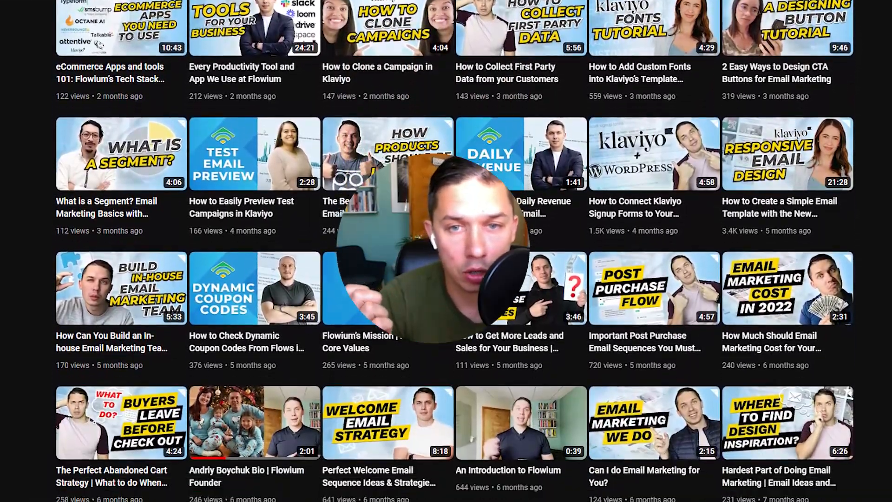
scroll(down, 3)
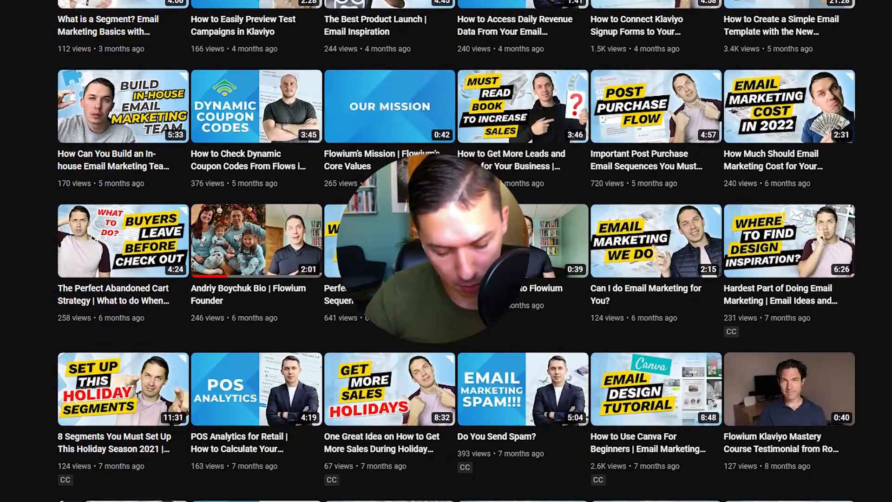